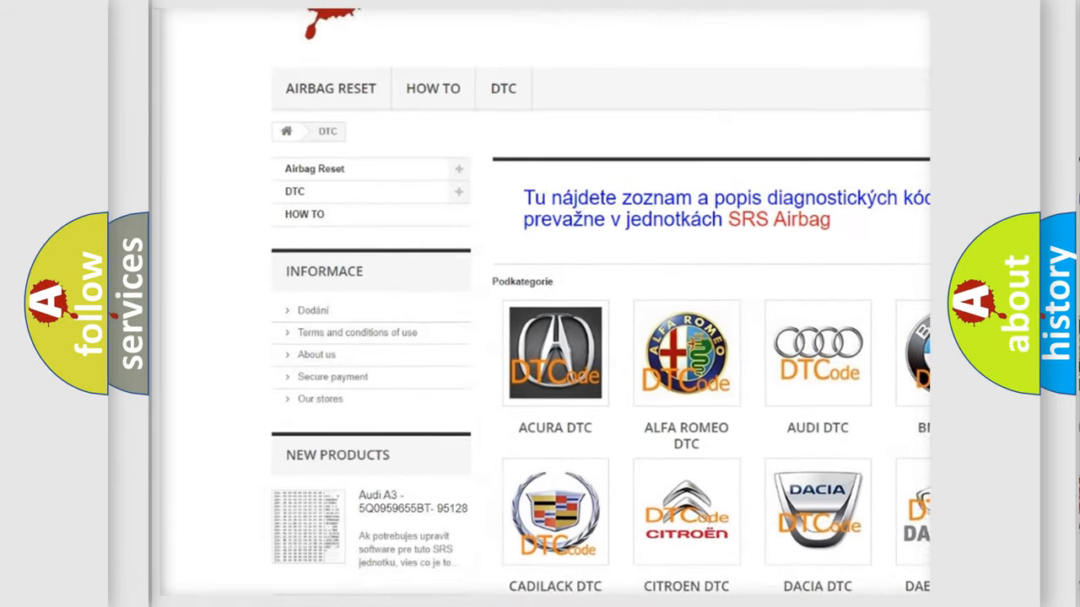
Reveal the P0400 causes list: base engine problem, damaged EGR vacuum hoses, clogged passages, failed EGR solenoid
{"action": "scroll", "scroll_direction": "down", "scroll_amount": 3}
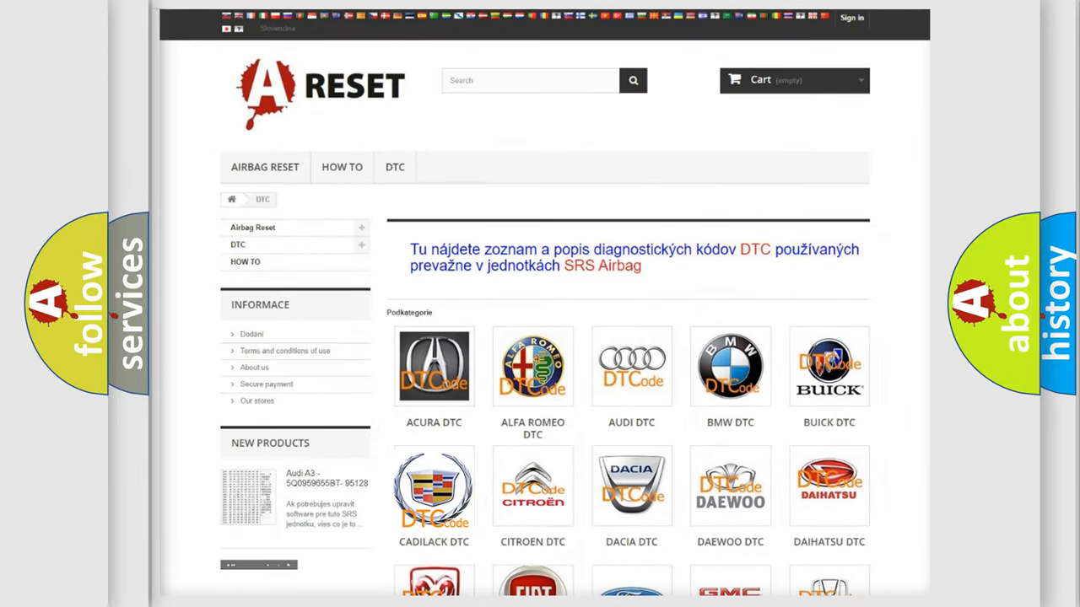
{"action": "left_click", "coordinate": [434, 486]}
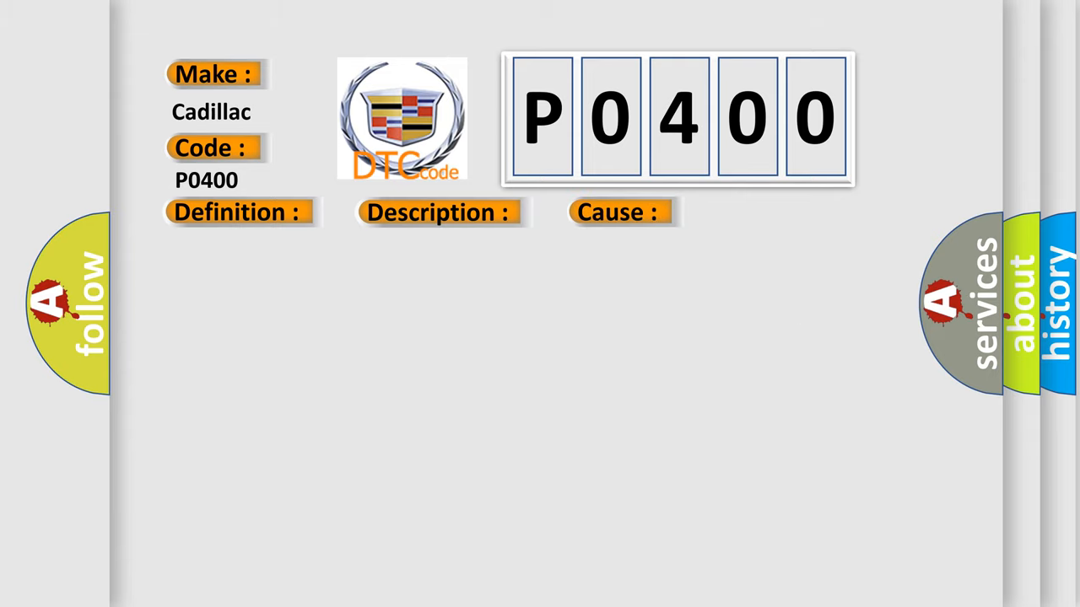
{"action": "left_click", "coordinate": [617, 213]}
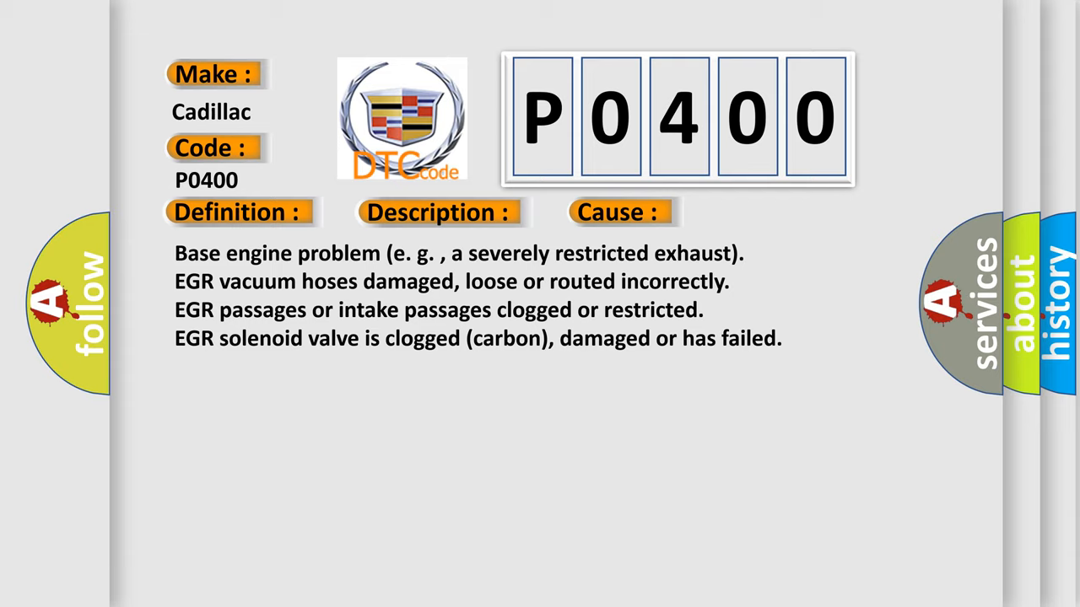